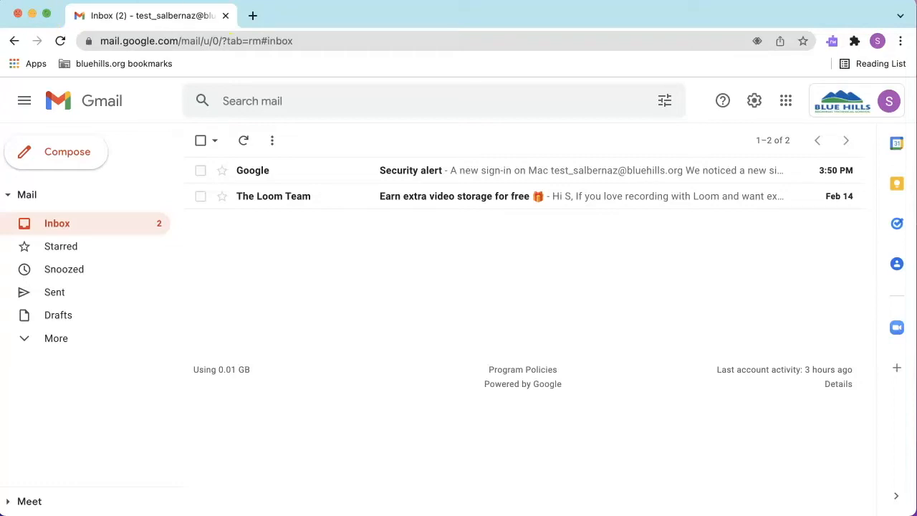
# Keep only Primary and Promotions inbox categories with No markers, dropping Social, and save.
pyautogui.click(754, 100)
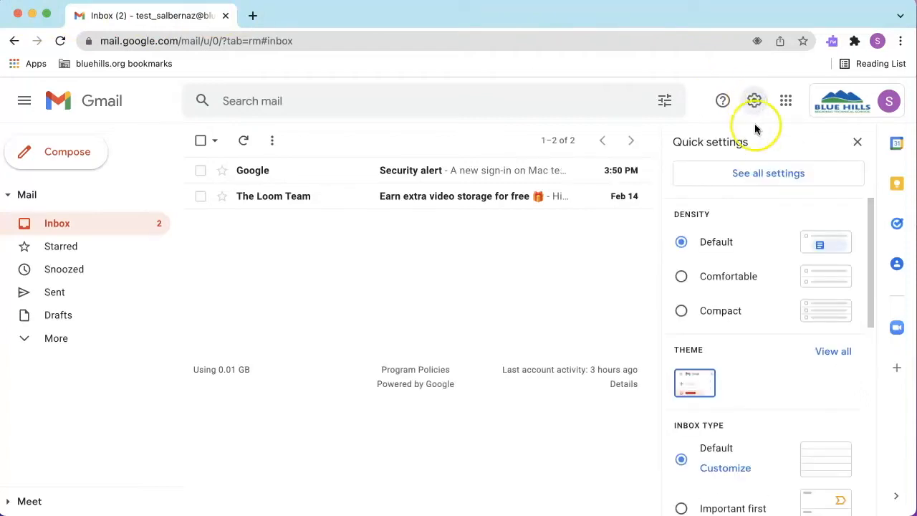
pyautogui.click(768, 172)
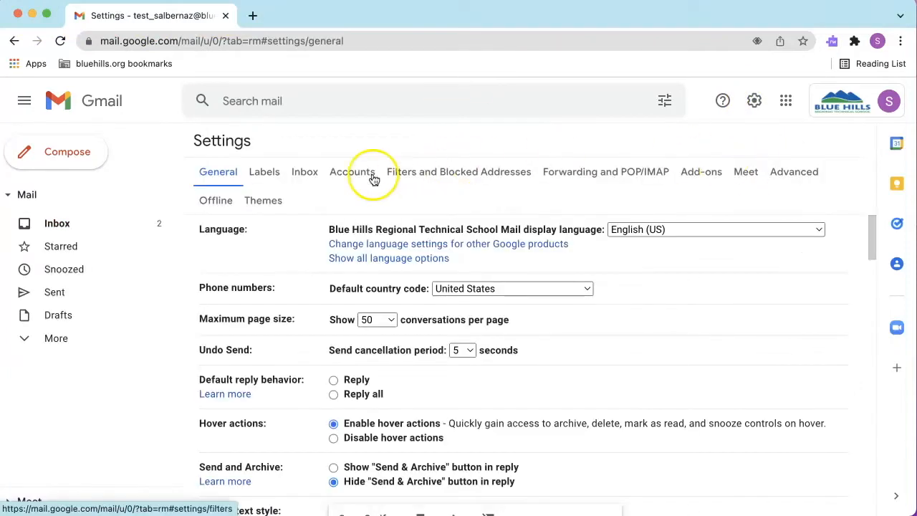
pyautogui.click(304, 172)
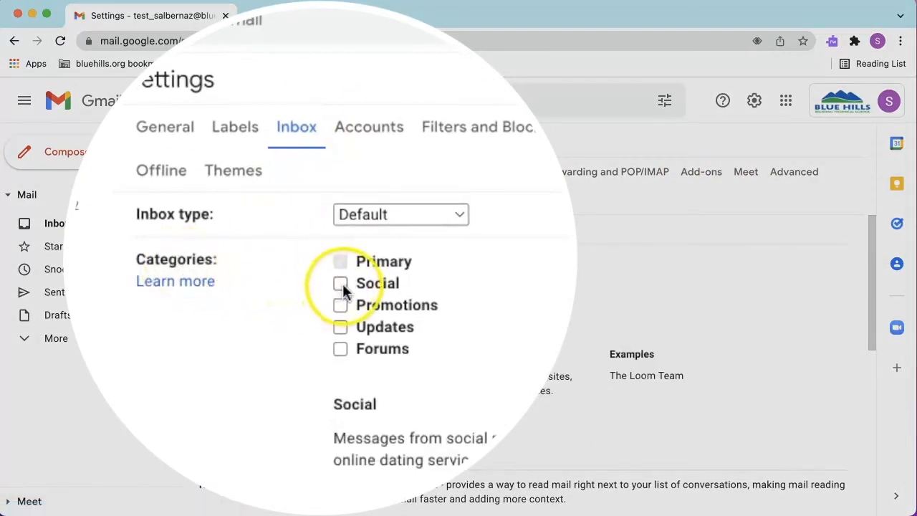
pyautogui.click(341, 305)
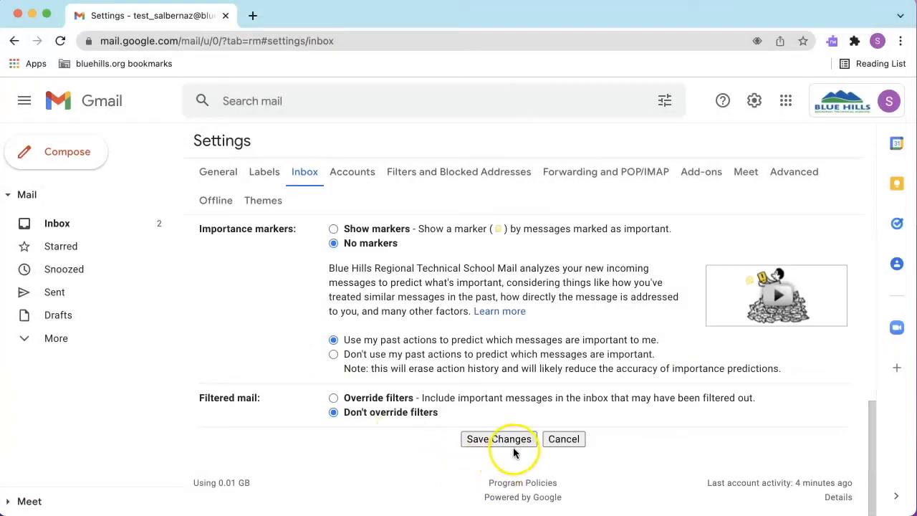
pyautogui.click(499, 438)
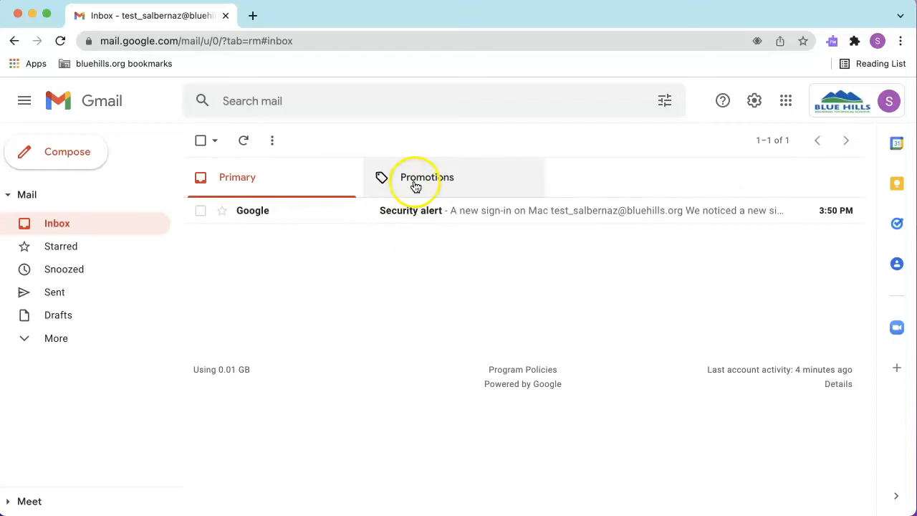
# Drag The Loom Team email from the Promotions tab onto Primary and return to Primary.
pyautogui.click(427, 177)
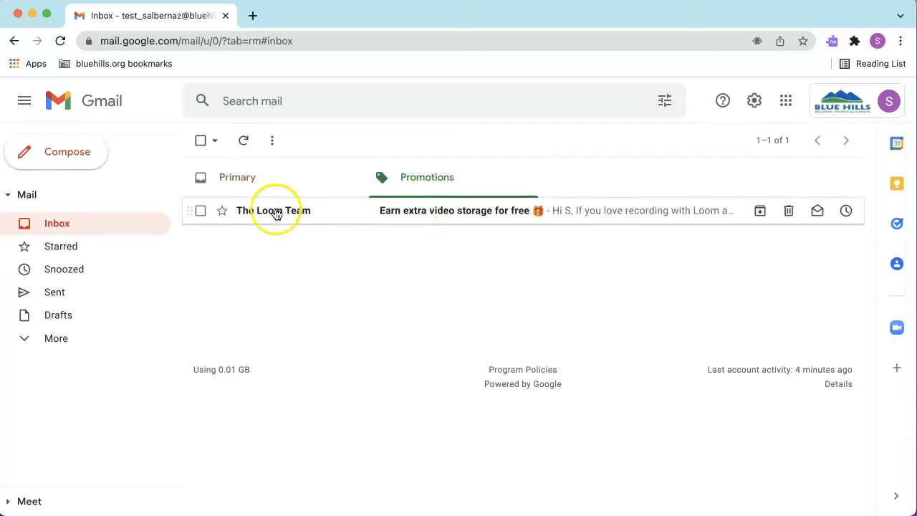
pyautogui.moveTo(272, 209); pyautogui.dragTo(236, 177)
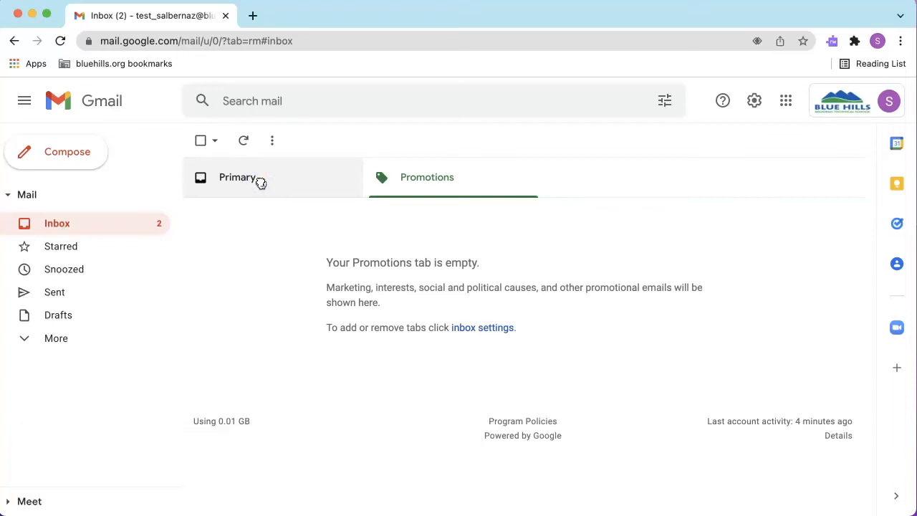
pyautogui.click(236, 178)
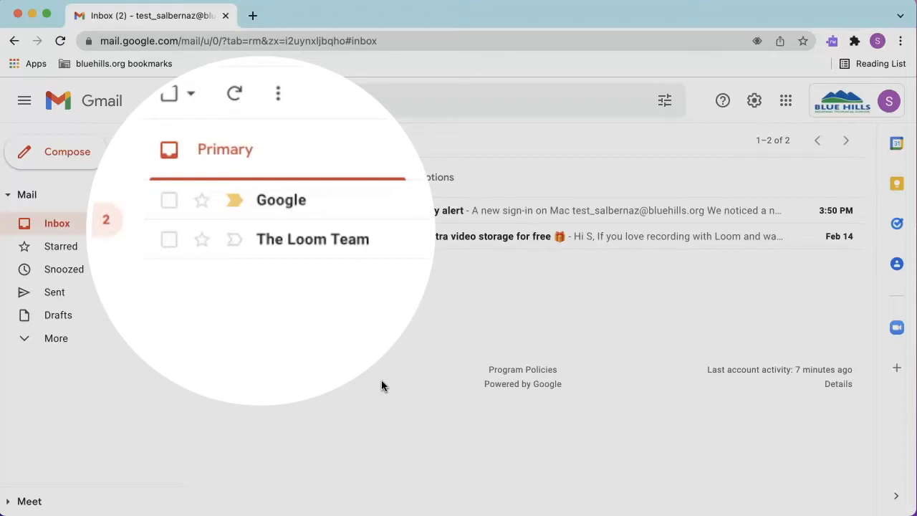
# Mark The Loom Team email as important and add a star to it.
pyautogui.click(235, 238)
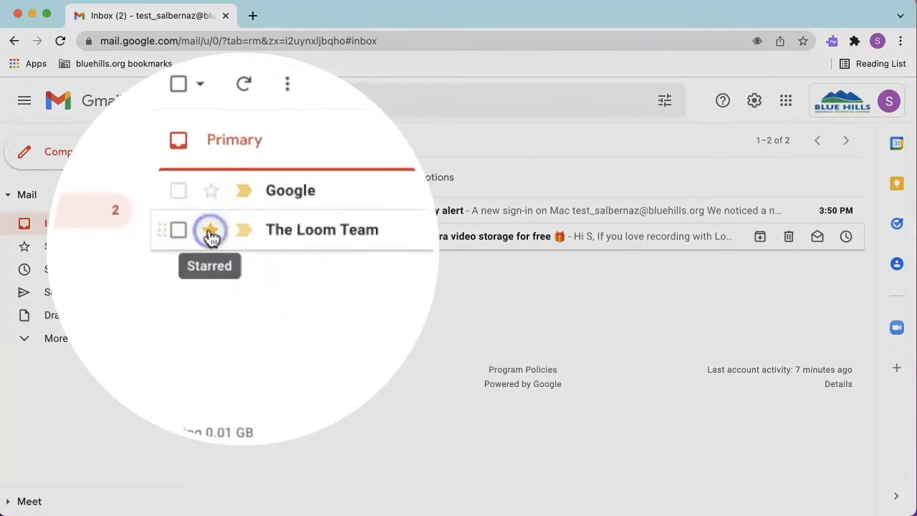
pyautogui.click(211, 229)
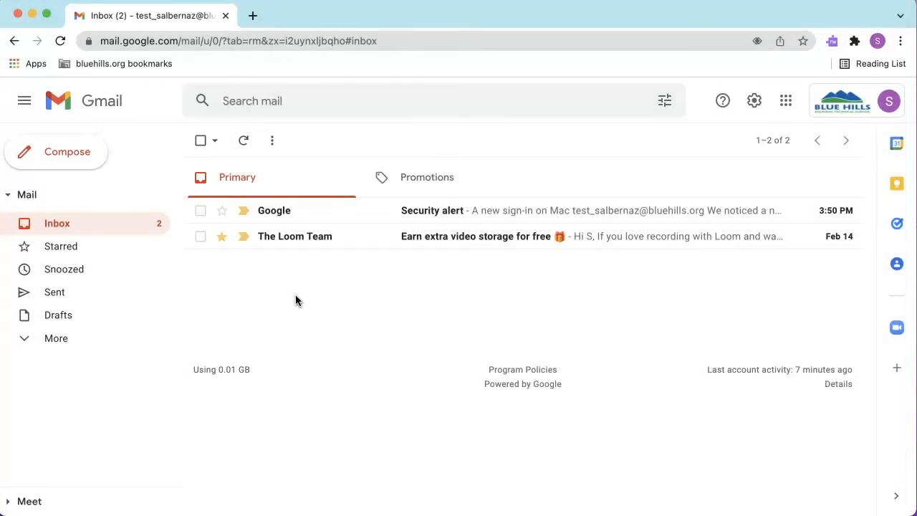
pyautogui.moveTo(711, 148)
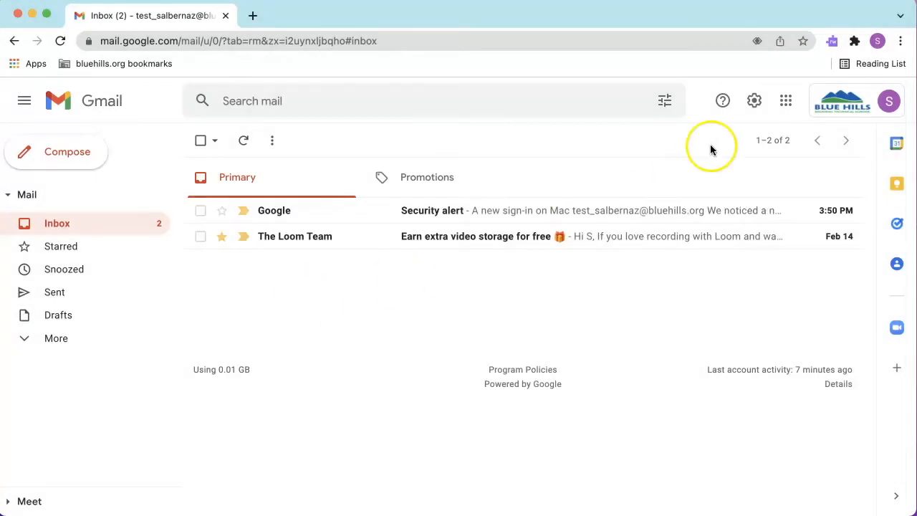
# Confirm No markers in Inbox settings and save so importance markers stay hidden.
pyautogui.click(753, 101)
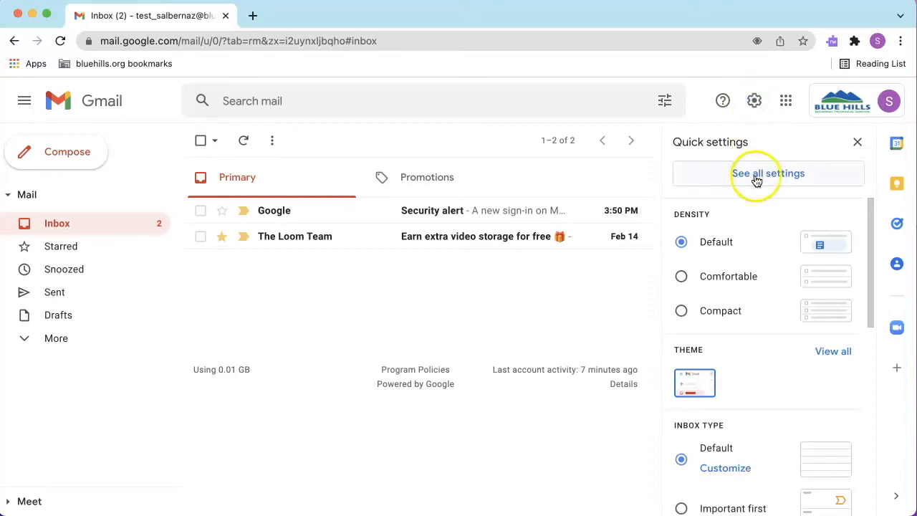
pyautogui.click(768, 171)
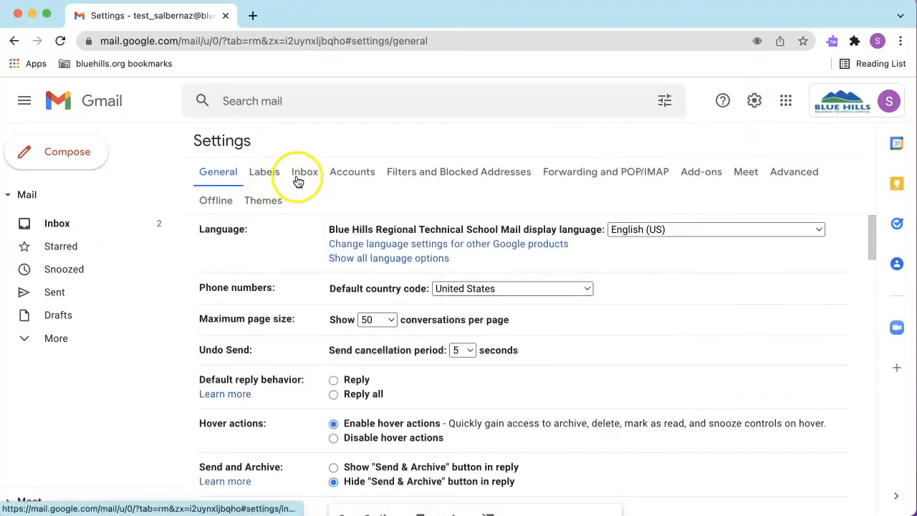
pyautogui.click(304, 172)
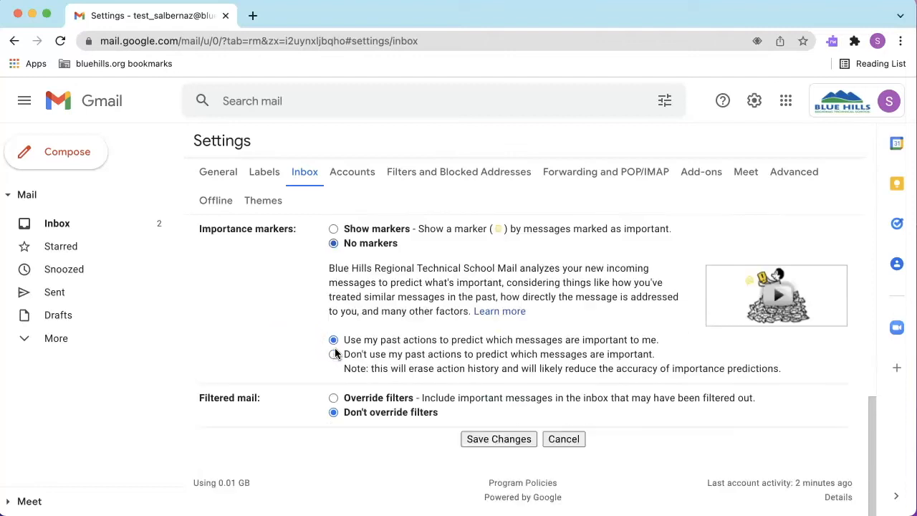
pyautogui.click(498, 438)
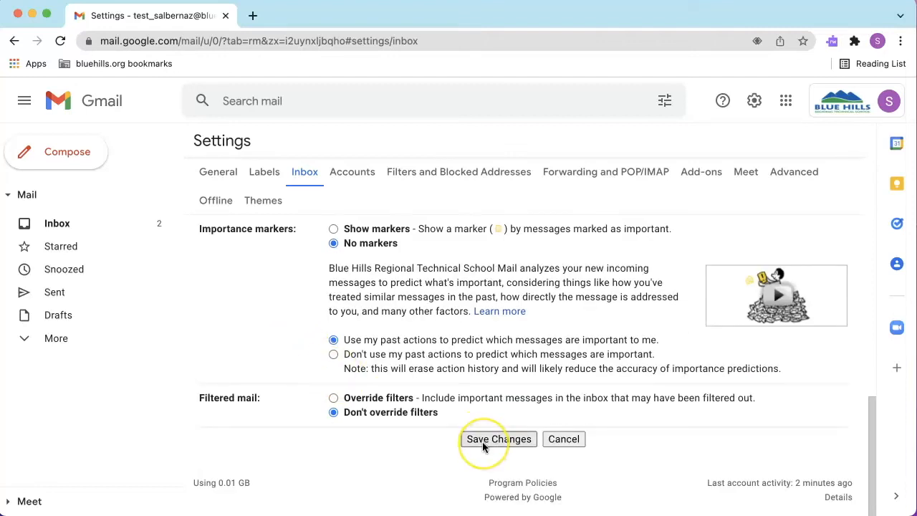
pyautogui.click(499, 439)
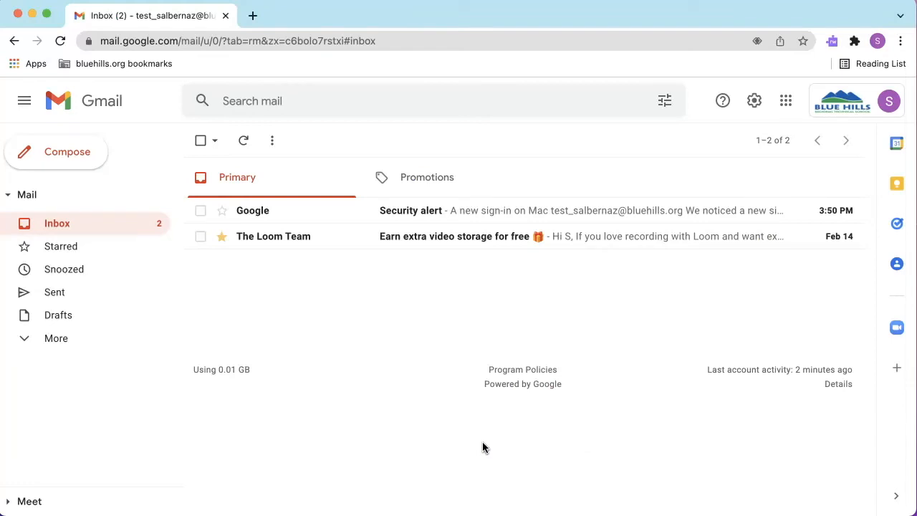
# Set desktop notifications to 'New mail notifications on' for every new message.
pyautogui.click(754, 100)
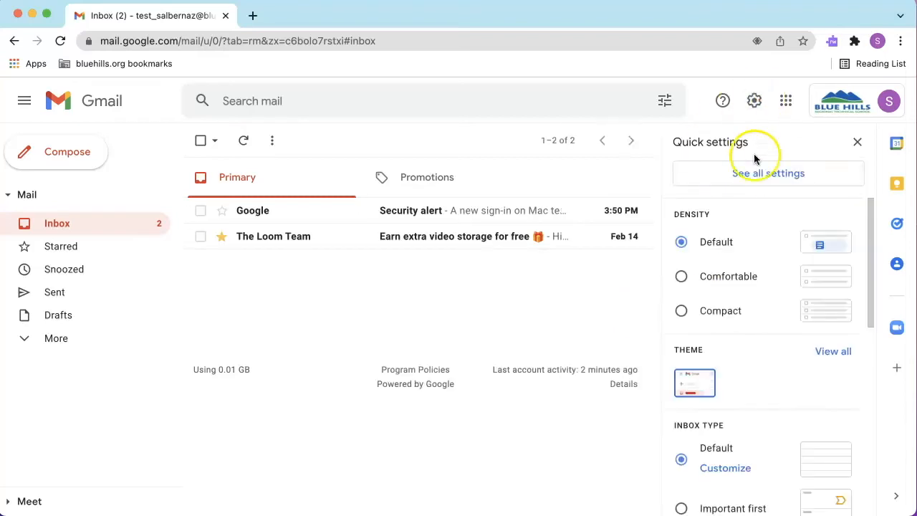
pyautogui.click(768, 172)
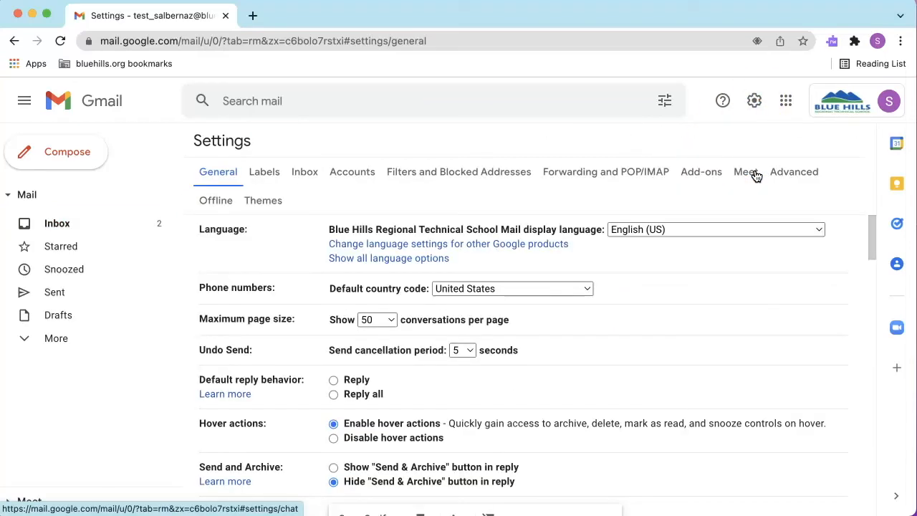
pyautogui.scroll(-3)
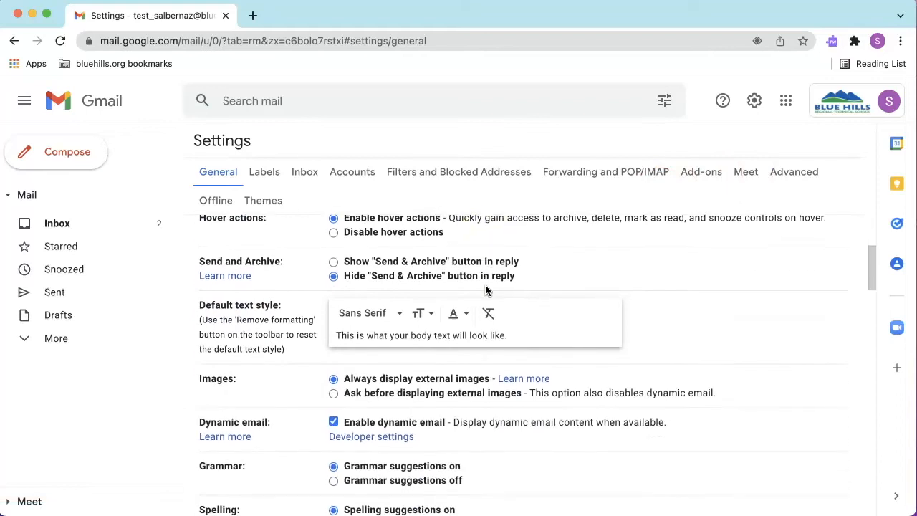
pyautogui.scroll(-3)
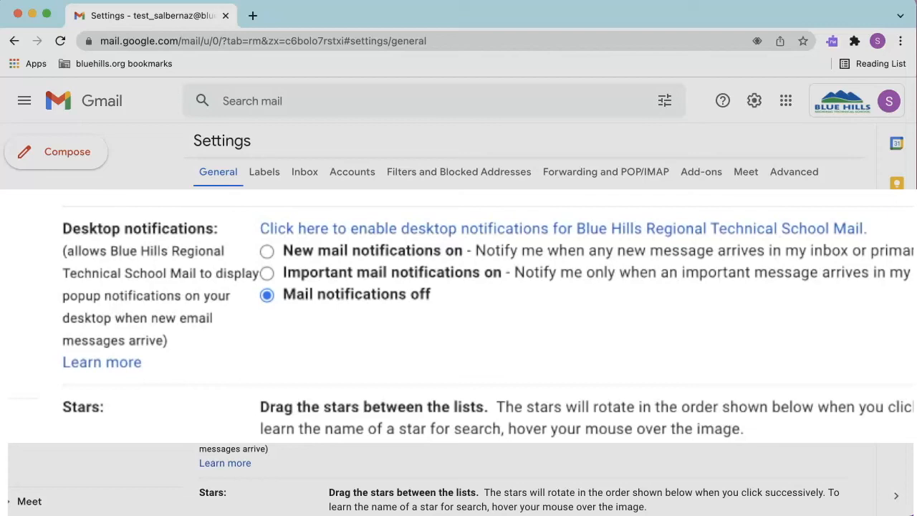
pyautogui.click(267, 272)
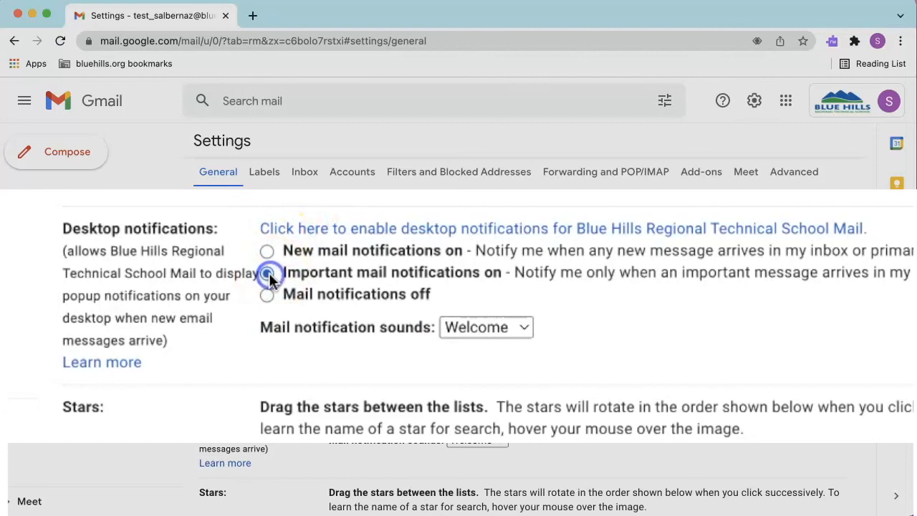
pyautogui.click(267, 249)
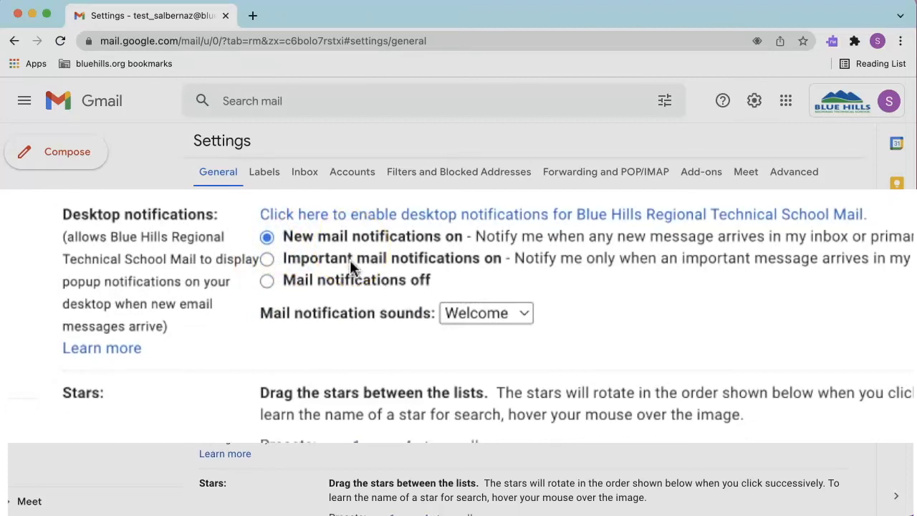
# Choose a mail notification sound from the list and save the general settings.
pyautogui.scroll(-3)
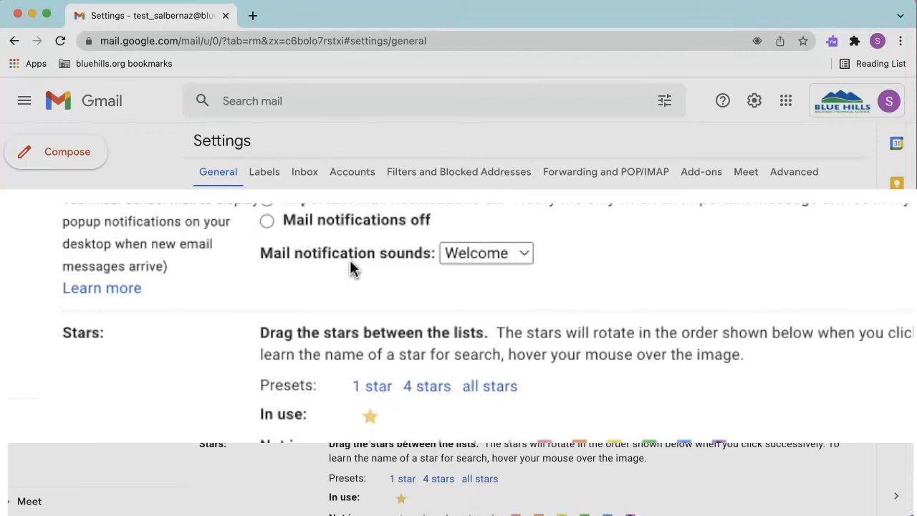
pyautogui.click(486, 252)
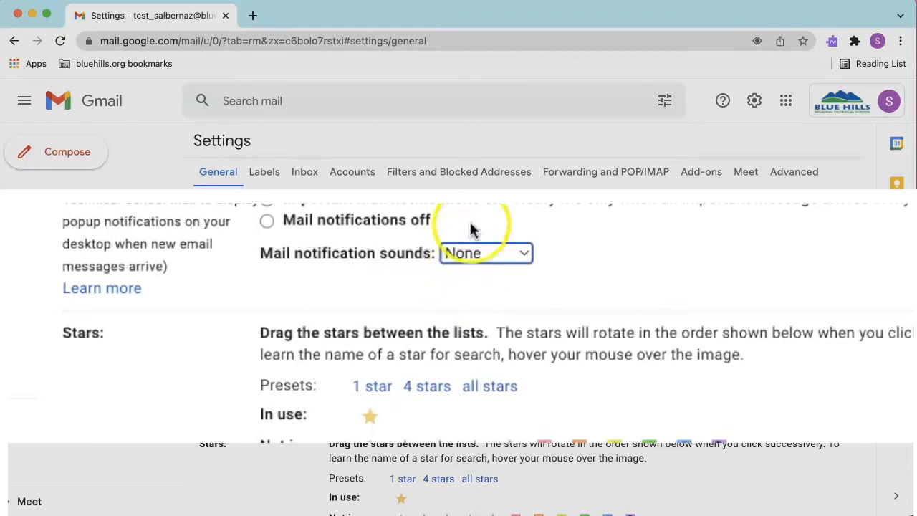
pyautogui.click(486, 252)
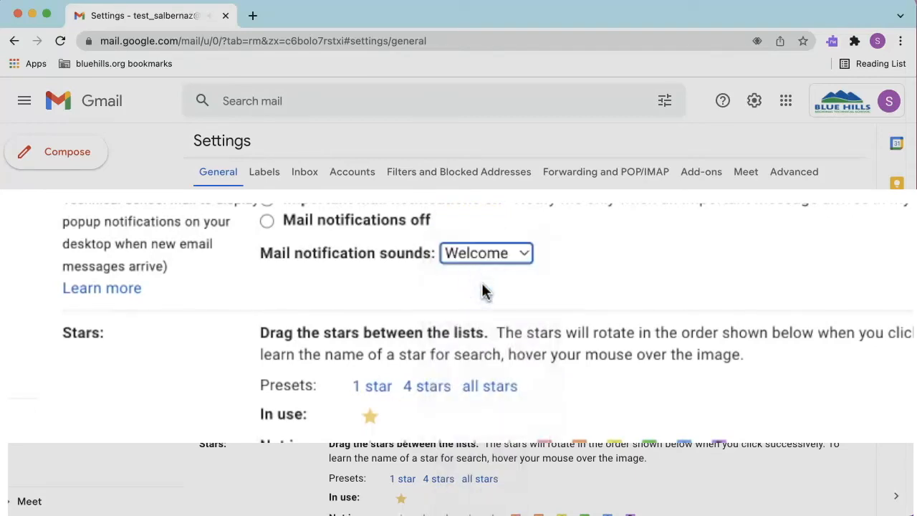
pyautogui.click(486, 252)
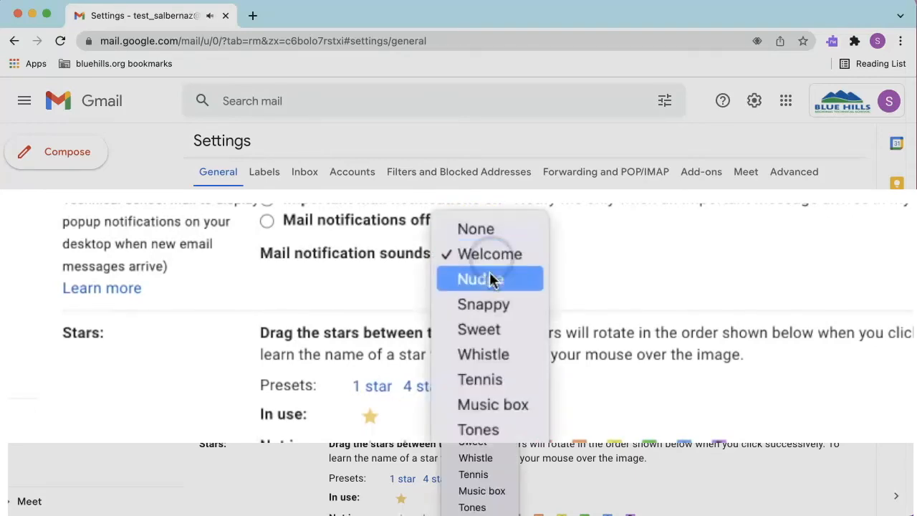
pyautogui.click(479, 329)
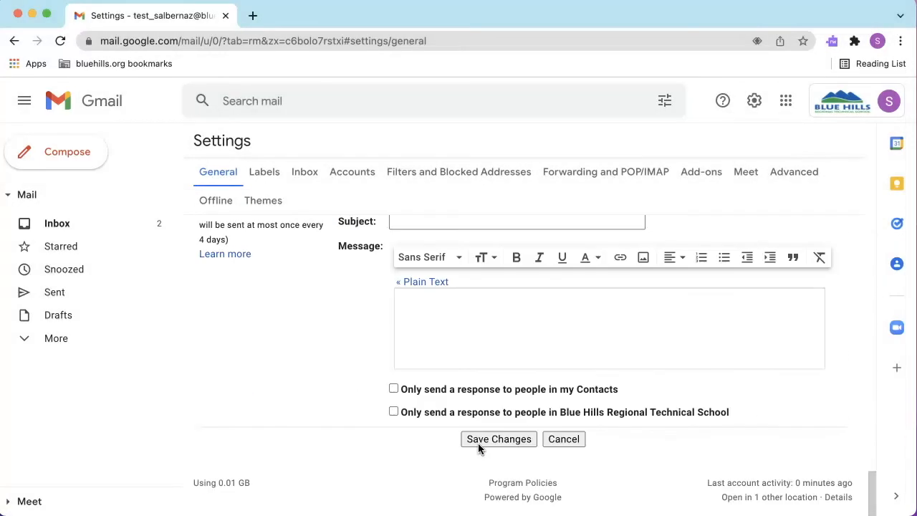
pyautogui.click(499, 439)
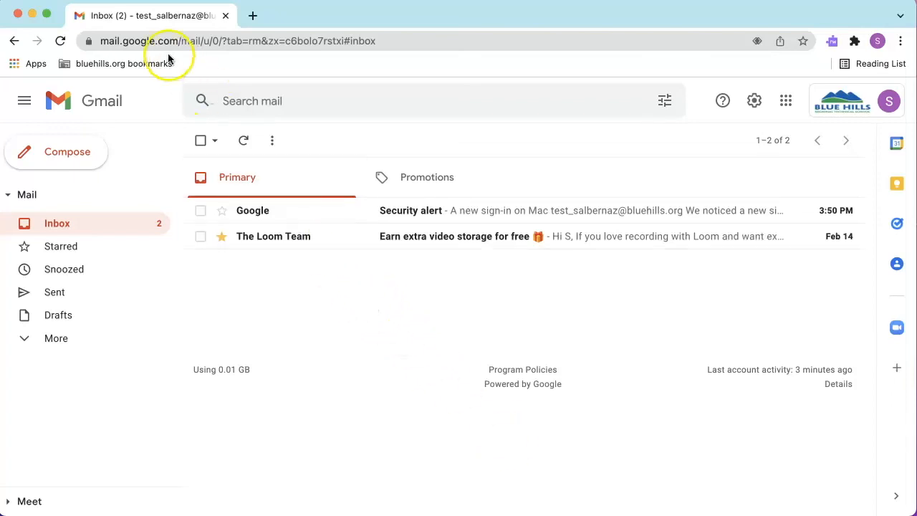
# Pin the Gmail tab, add a new blank tab, and return to the pinned Gmail inbox.
pyautogui.rightClick(166, 20)
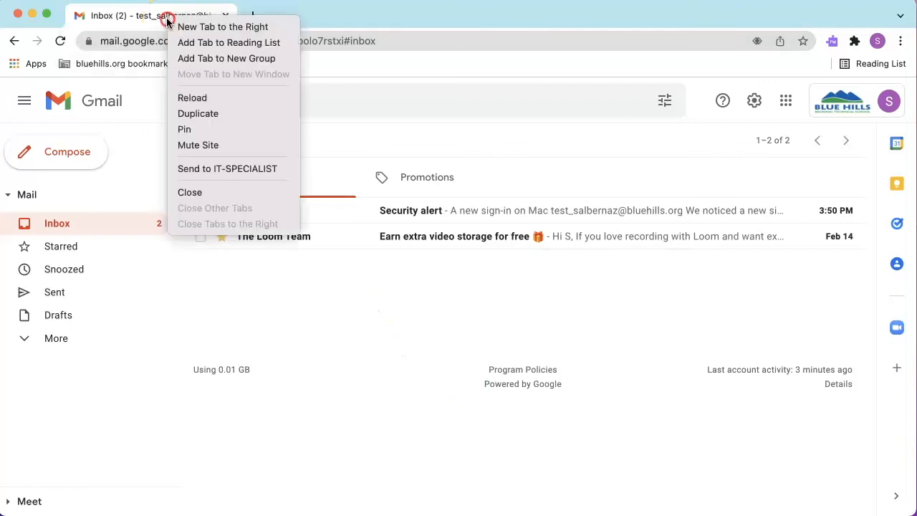
pyautogui.moveTo(189, 129)
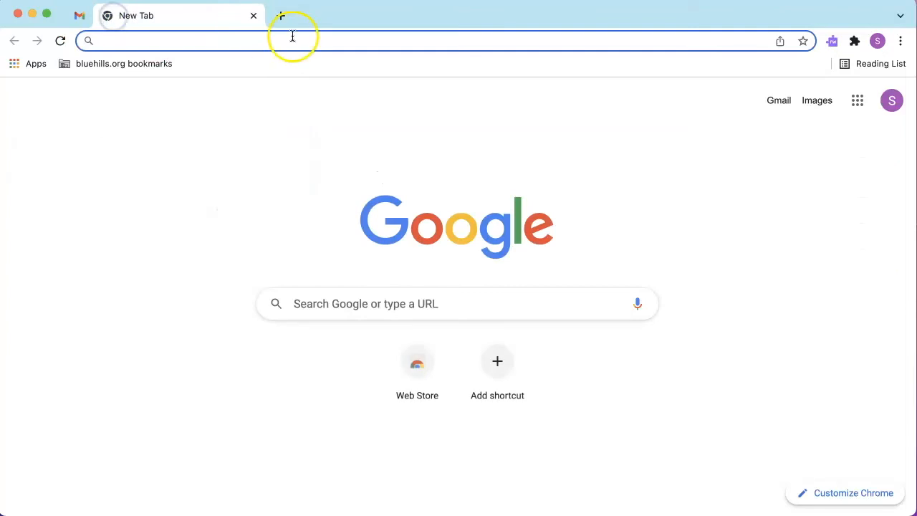
pyautogui.click(454, 16)
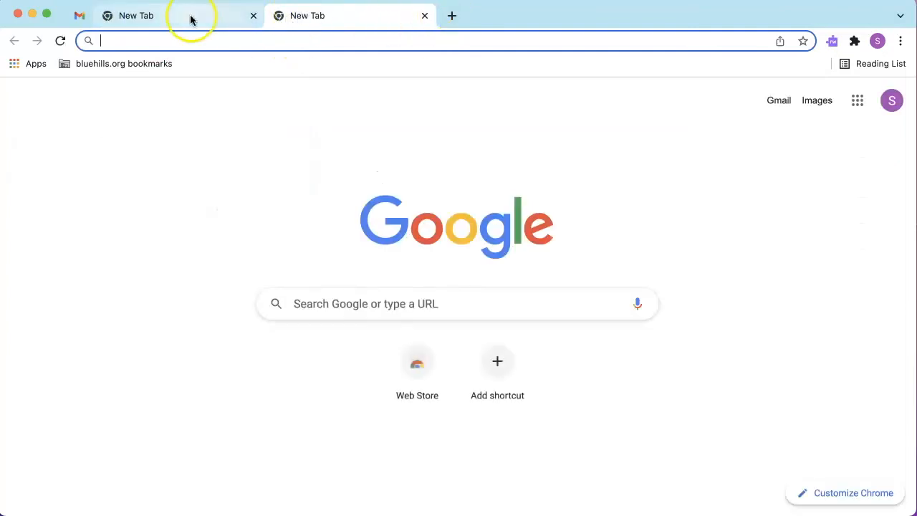
pyautogui.click(78, 14)
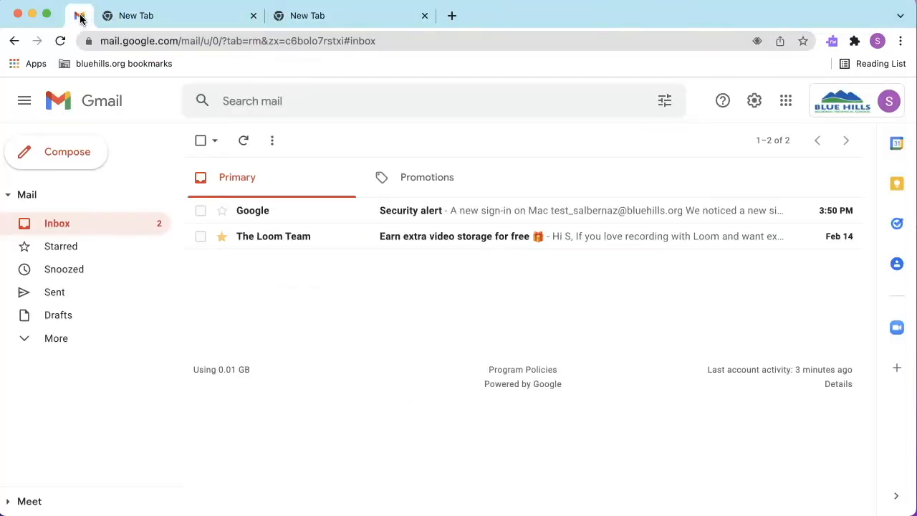